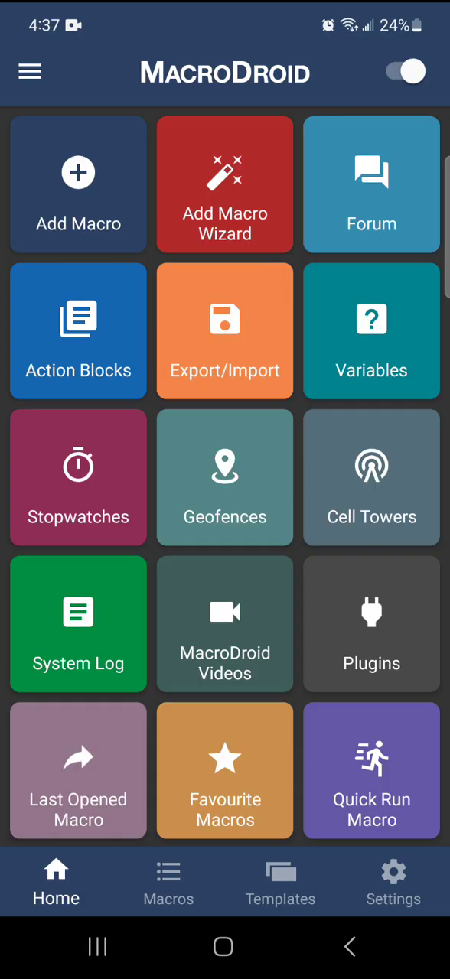
# Create a new empty macro and name it 'Demo 8 ui'.
pyautogui.click(78, 172)
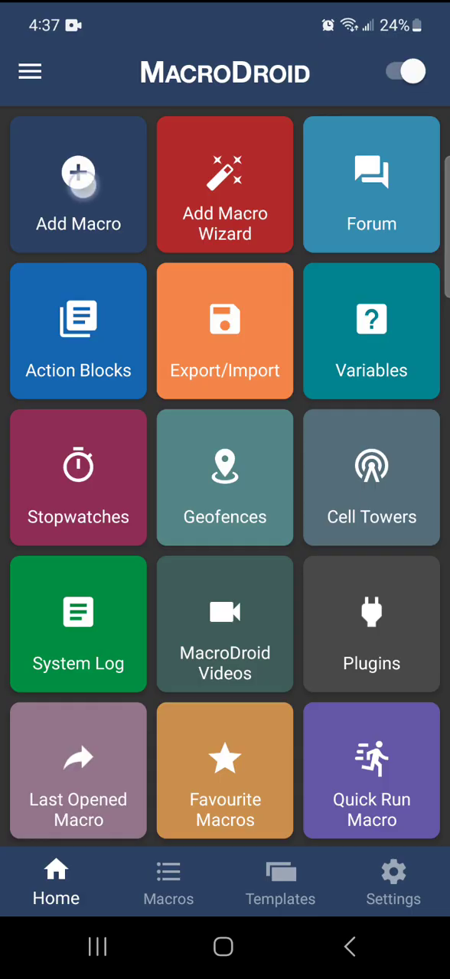
pyautogui.click(78, 185)
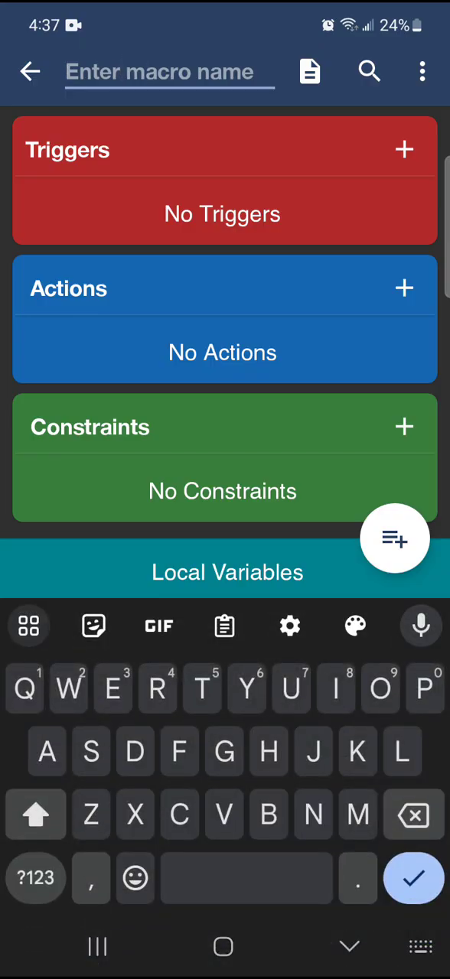
pyautogui.write('Demo 8 ui')
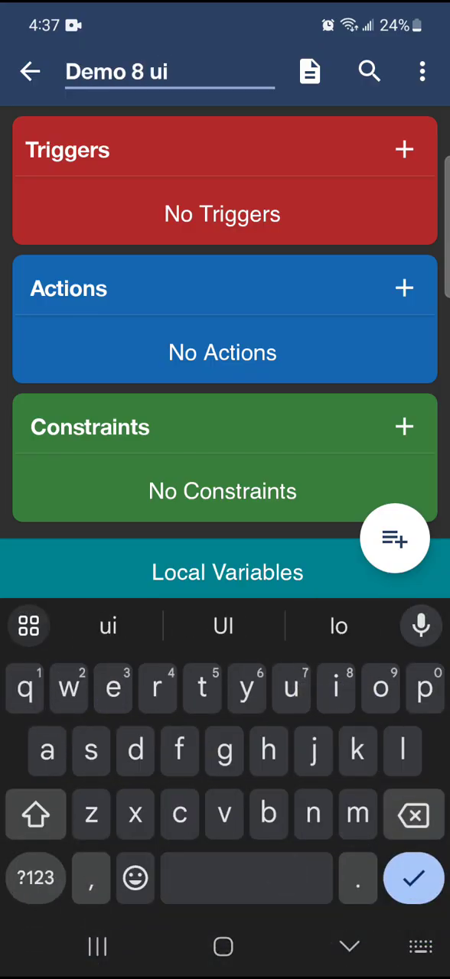
# Add a Shake Device trigger to the macro.
pyautogui.click(403, 150)
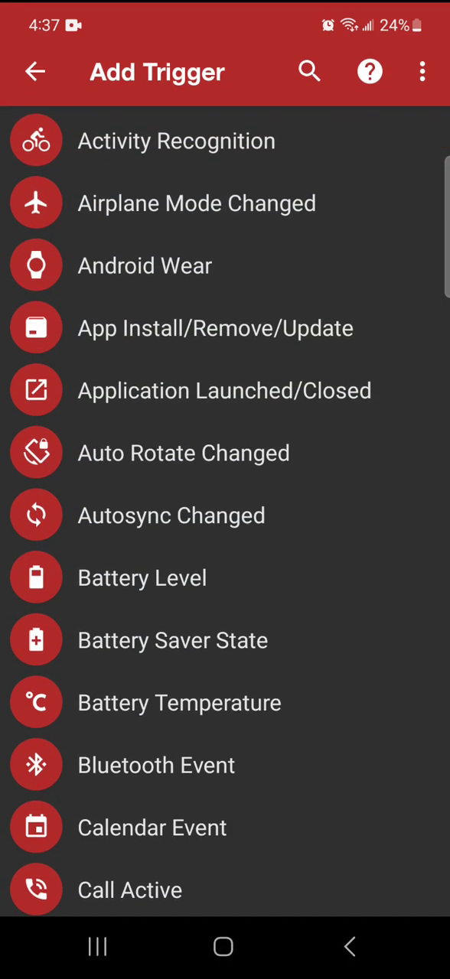
pyautogui.write('shake')
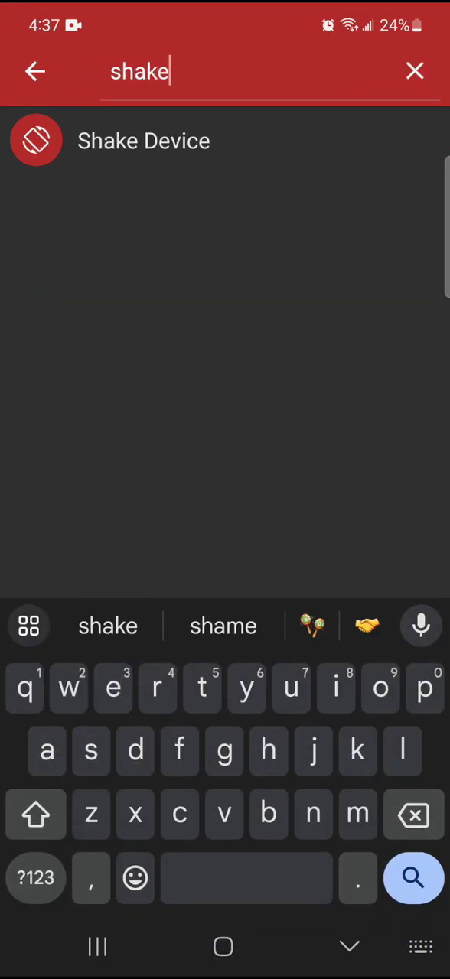
pyautogui.click(143, 140)
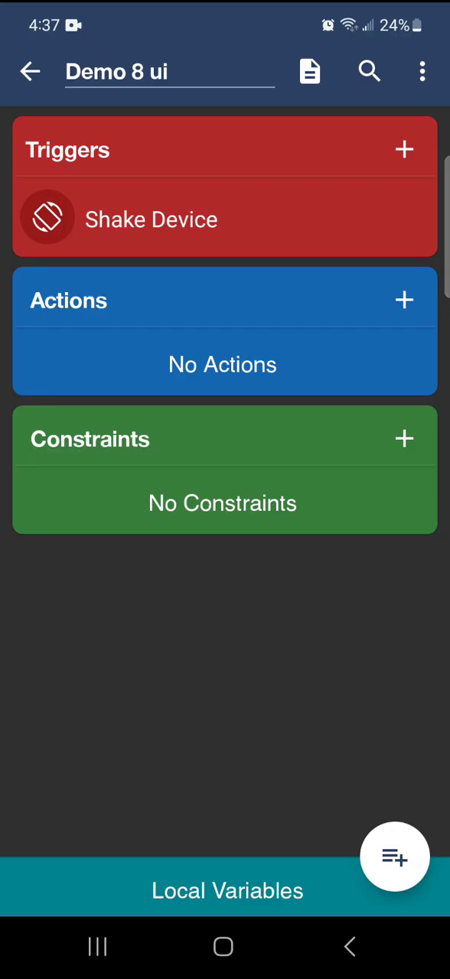
# Add a Day/Time trigger at 00:00 on every day, Monday to Sunday.
pyautogui.click(404, 150)
pyautogui.write('ti')
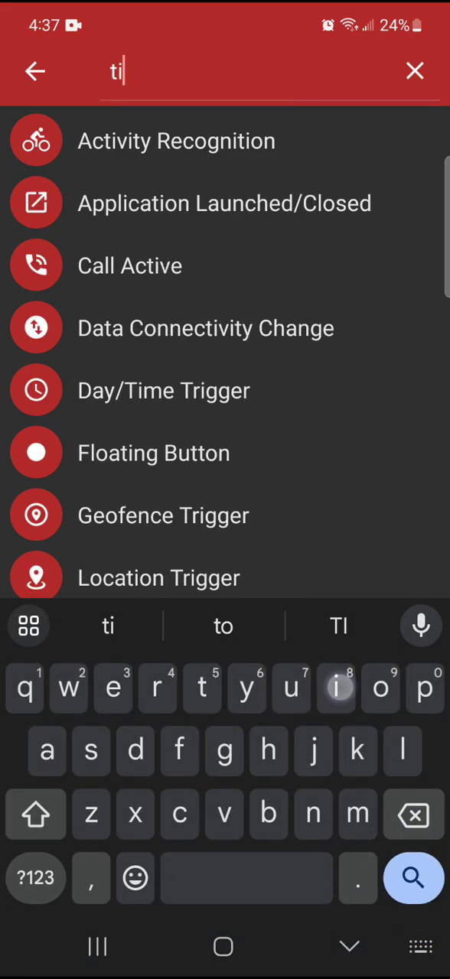
pyautogui.click(164, 390)
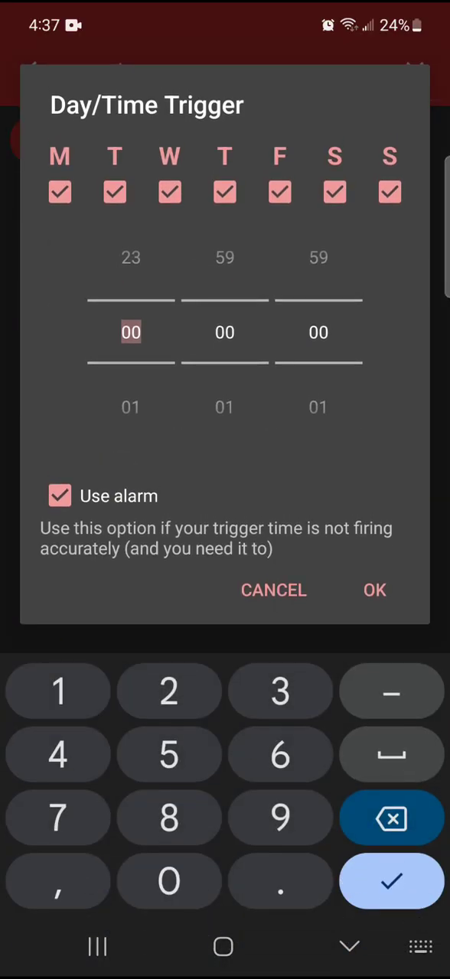
pyautogui.click(373, 590)
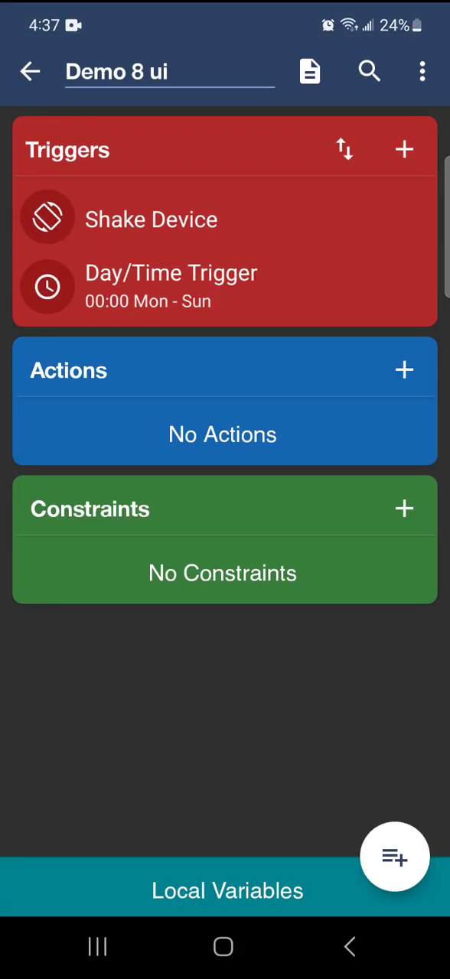
# Add a Launch Application action for Bedtime Fan with Force new enabled.
pyautogui.click(404, 370)
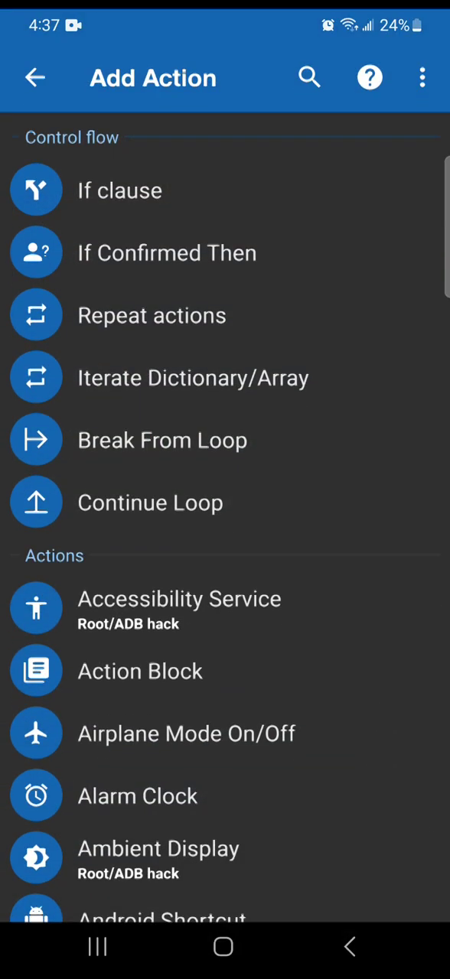
pyautogui.click(309, 76)
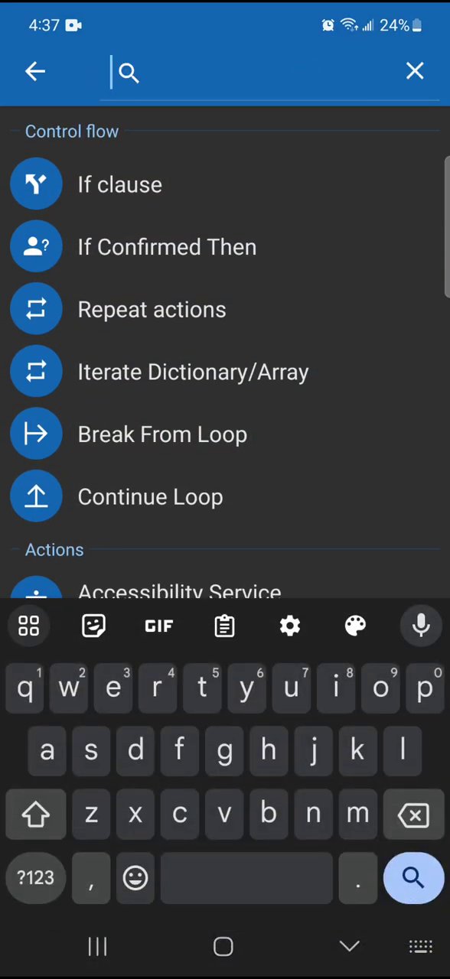
pyautogui.write('lau')
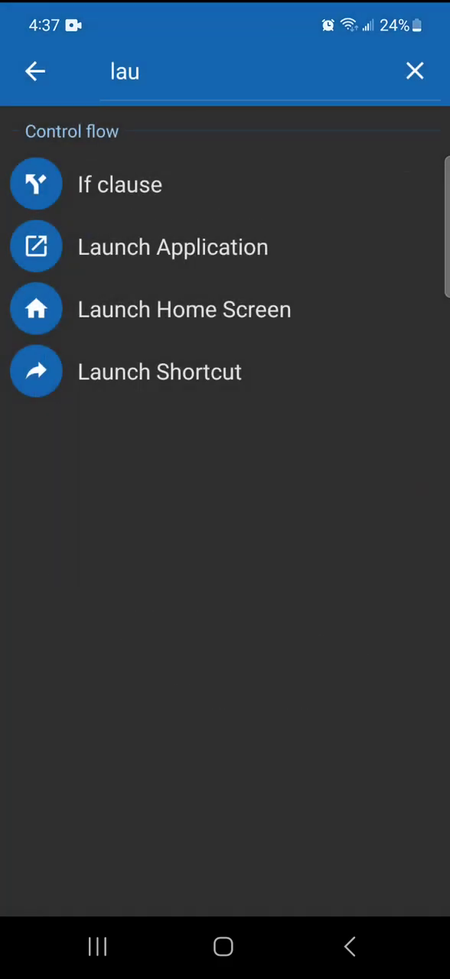
pyautogui.click(173, 246)
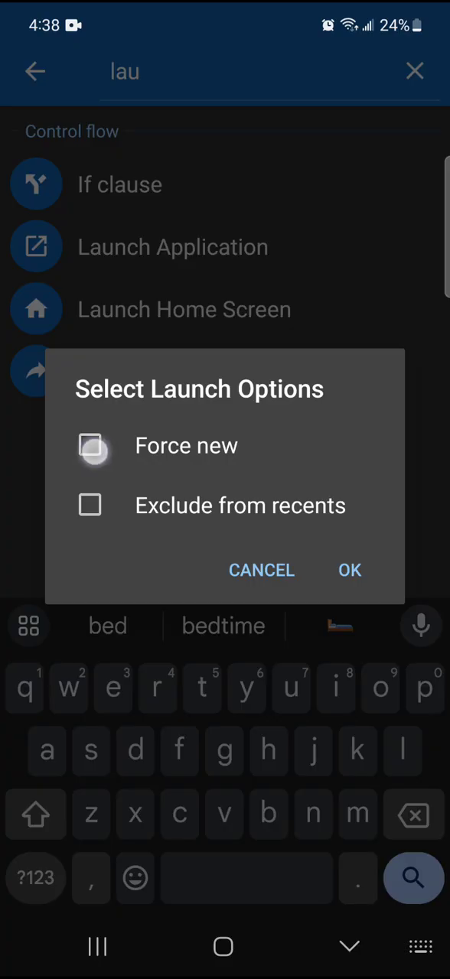
pyautogui.click(349, 569)
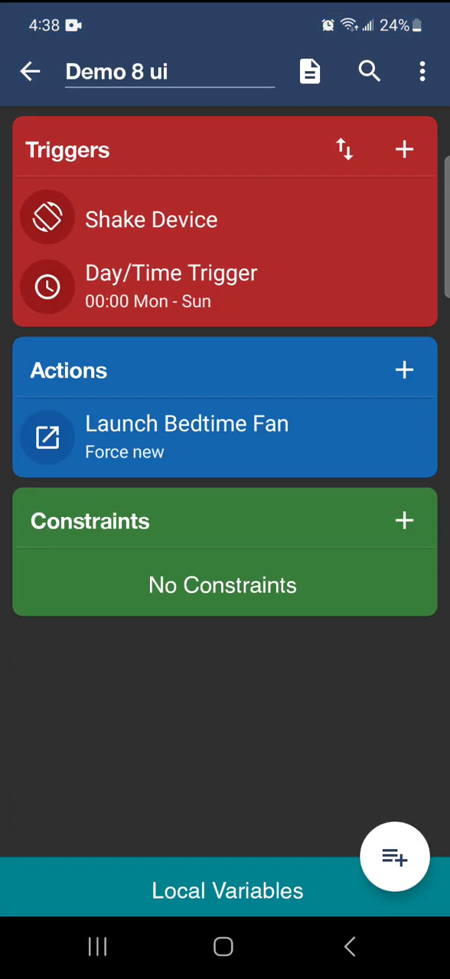
# Add a Wait Before Next Action of 5 seconds.
pyautogui.click(368, 70)
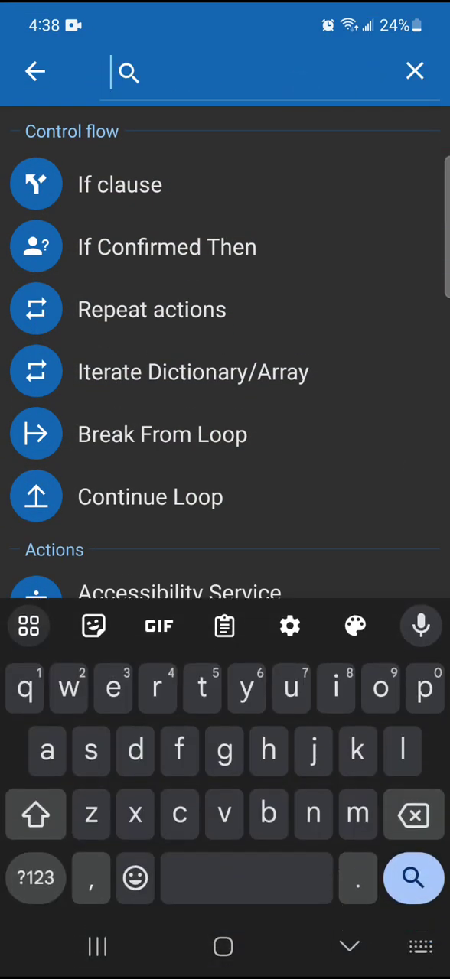
pyautogui.write('wait')
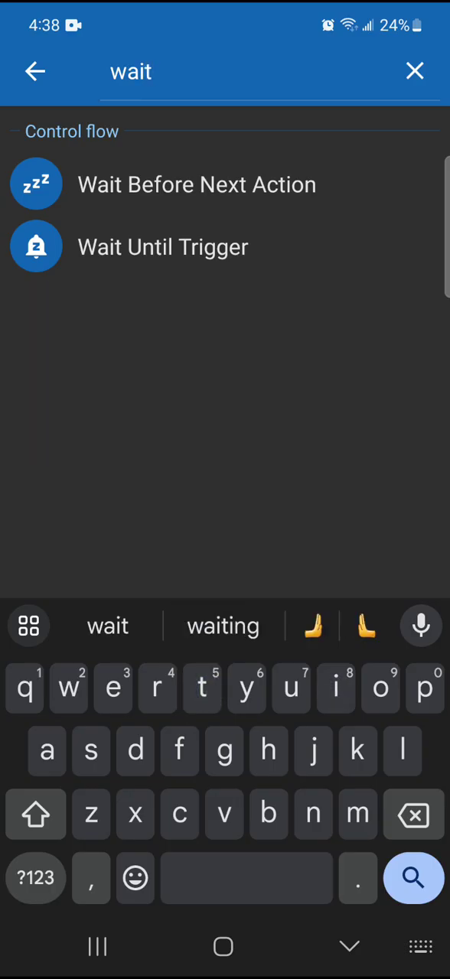
pyautogui.click(196, 183)
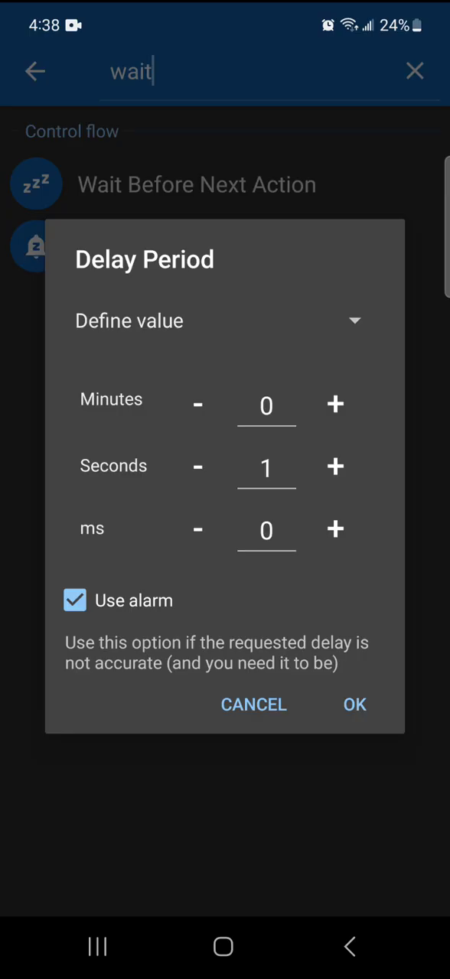
pyautogui.click(335, 467)
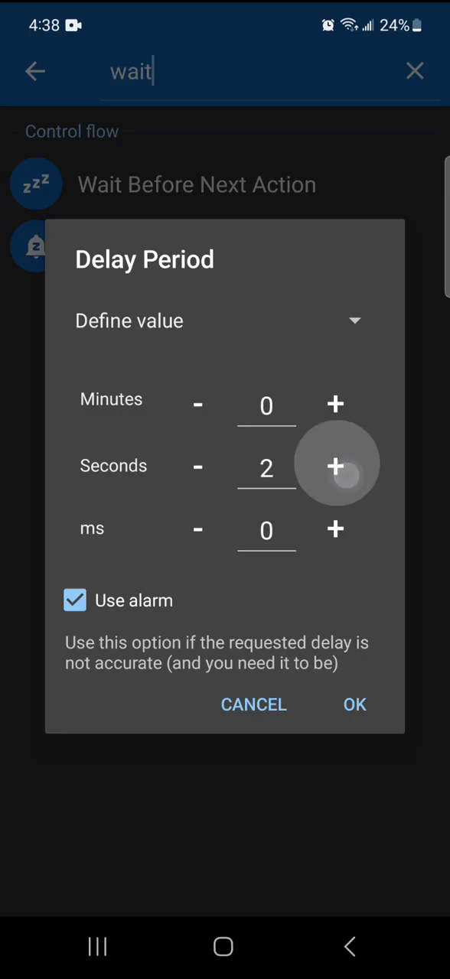
pyautogui.click(335, 466)
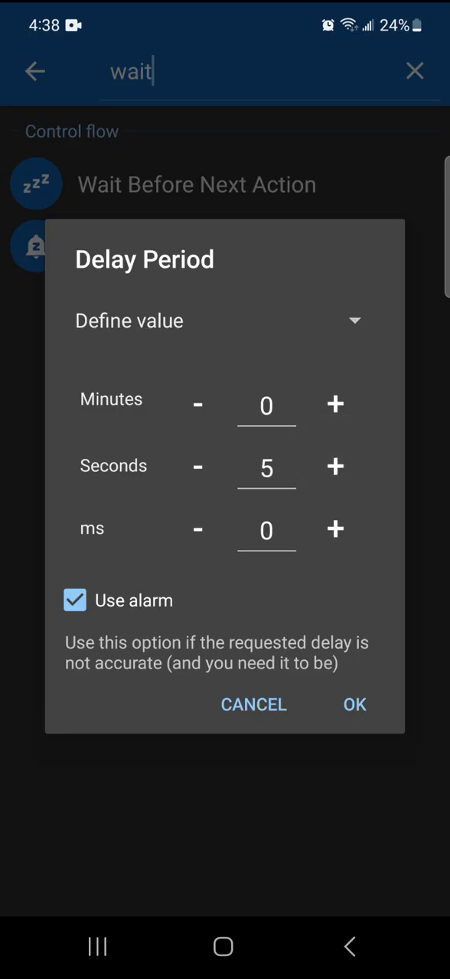
pyautogui.click(355, 704)
pyautogui.write('ui')
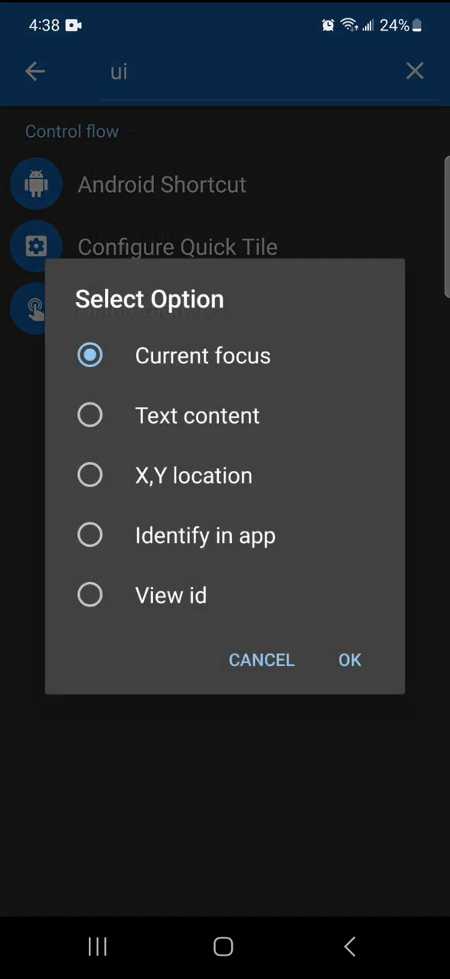
# Set the UI Interaction click to target an X,Y location instead of text content.
pyautogui.click(88, 416)
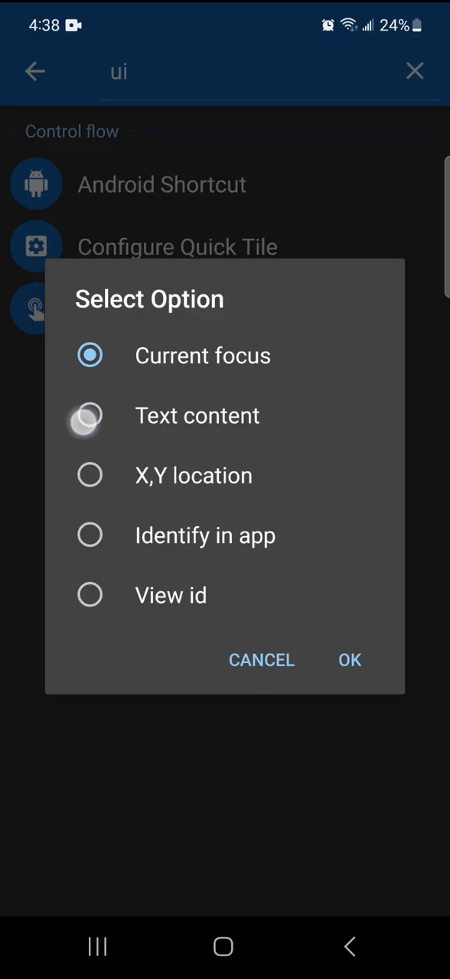
pyautogui.click(89, 414)
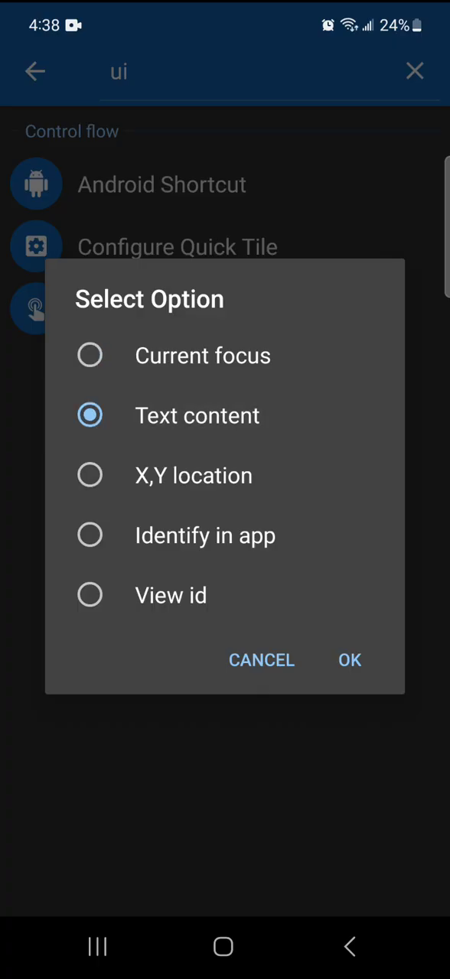
pyautogui.click(89, 474)
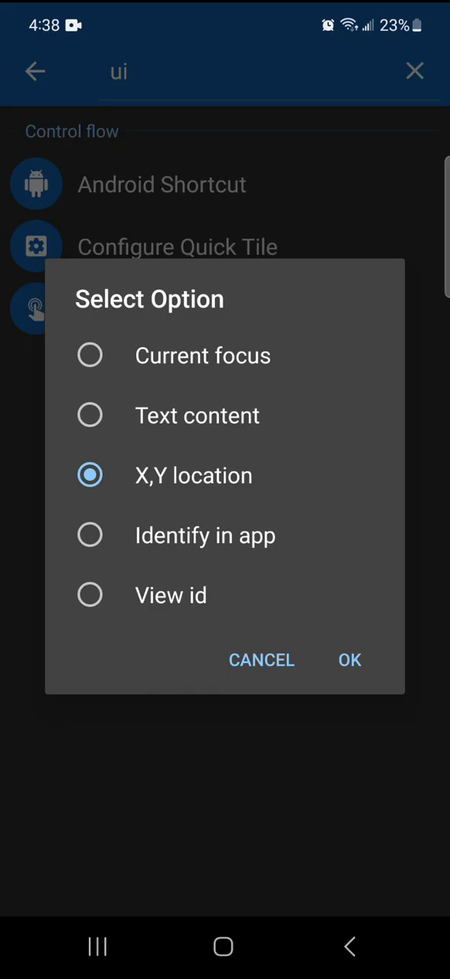
pyautogui.click(349, 659)
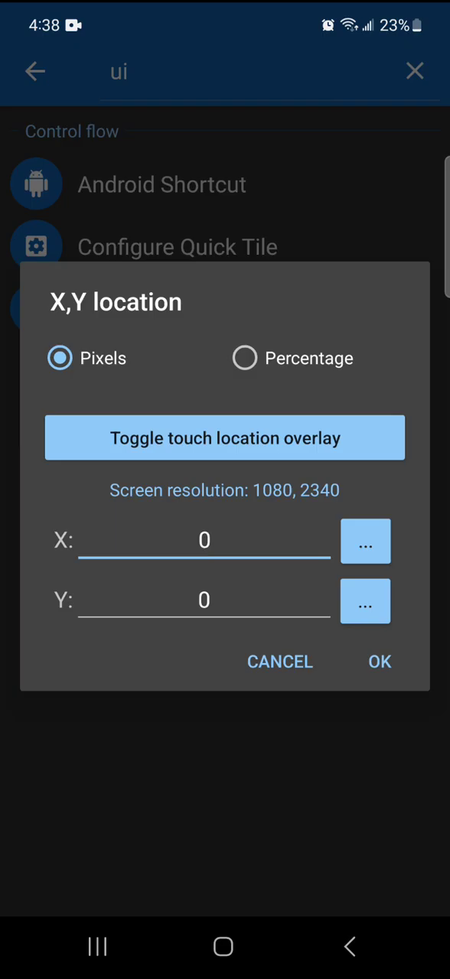
# Enable the touch location overlay and trace touches to read screen coordinates.
pyautogui.click(225, 438)
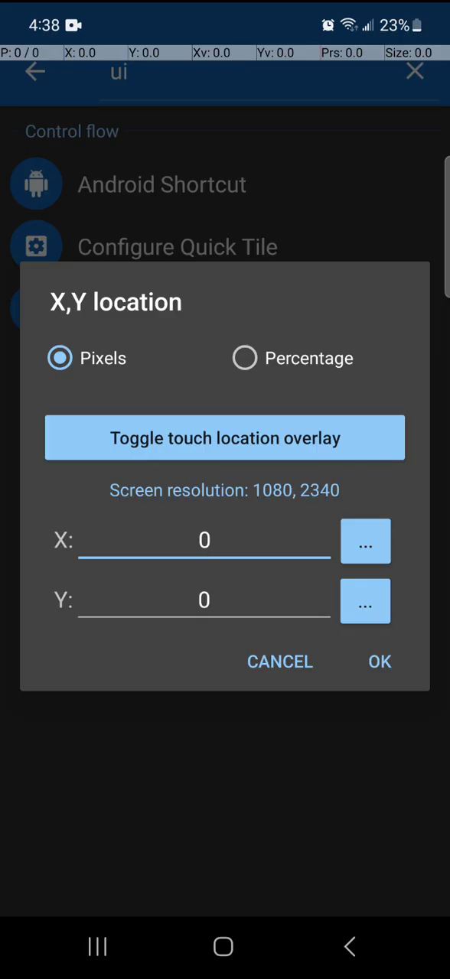
pyautogui.moveTo(129, 774); pyautogui.dragTo(205, 603)
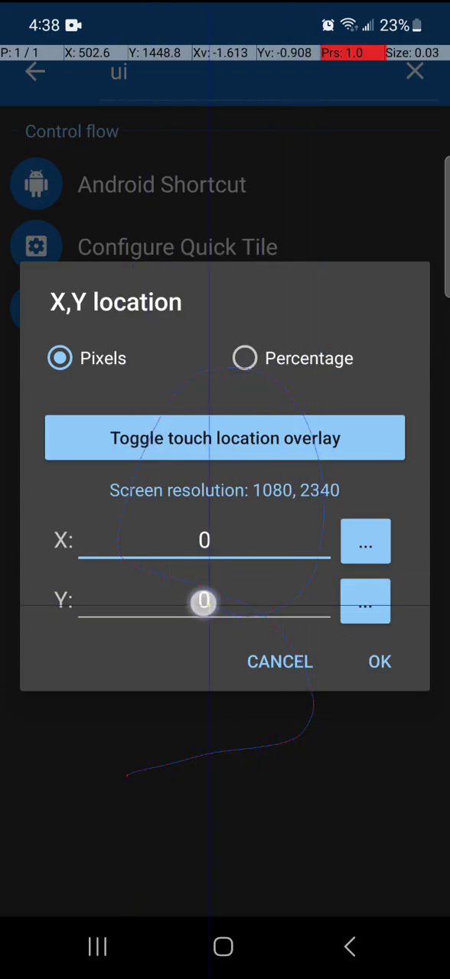
pyautogui.moveTo(205, 603); pyautogui.dragTo(275, 253)
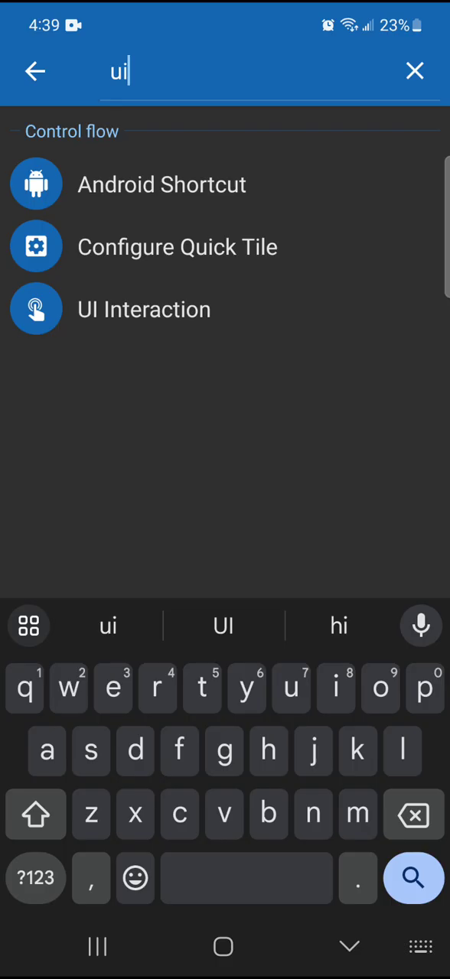
# Add a UI Interaction click on Bedtime Fan's buttonSpeedMedium, identified inside the app.
pyautogui.click(144, 309)
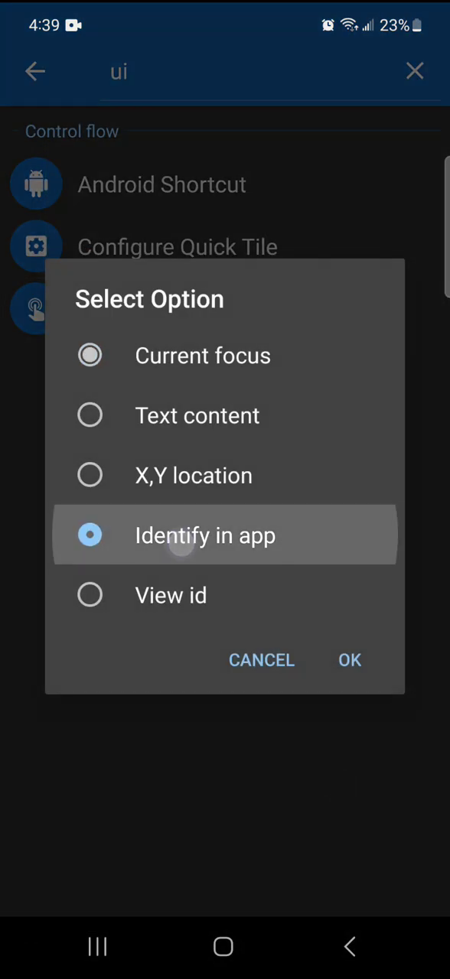
pyautogui.click(89, 535)
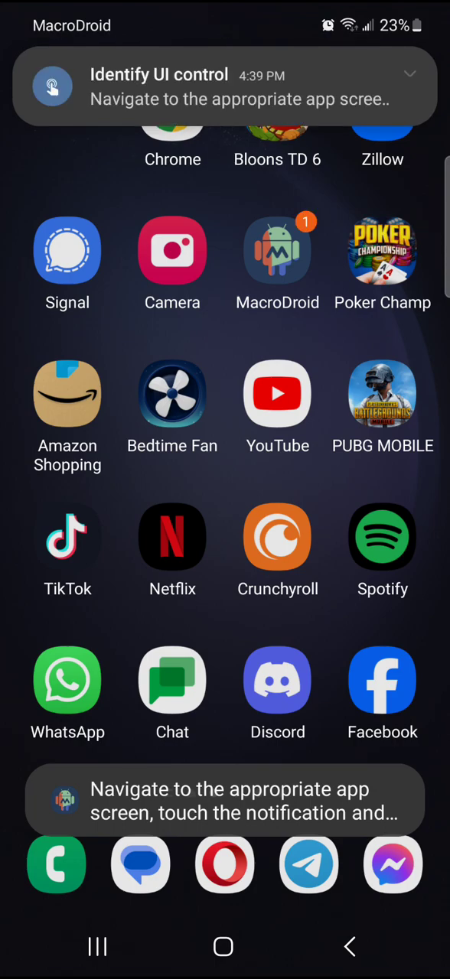
pyautogui.click(171, 395)
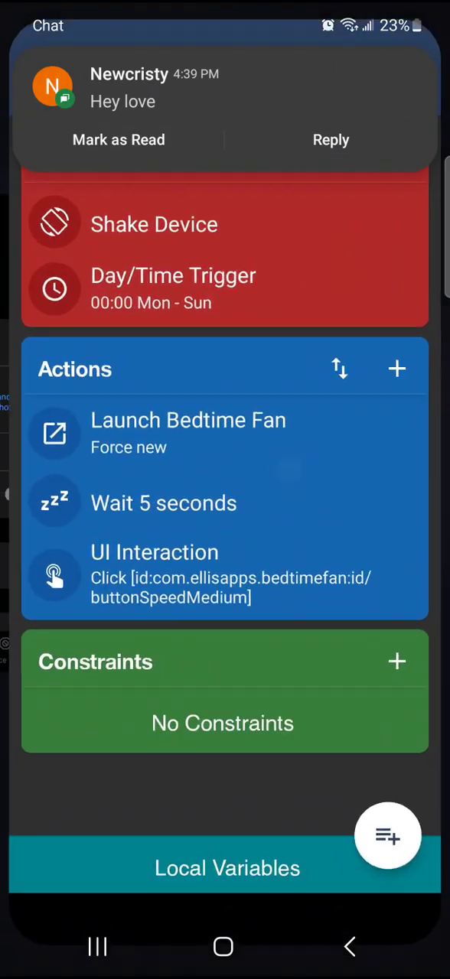
# Append a 2-second wait and a Launch Home Screen action.
pyautogui.scroll(-3)
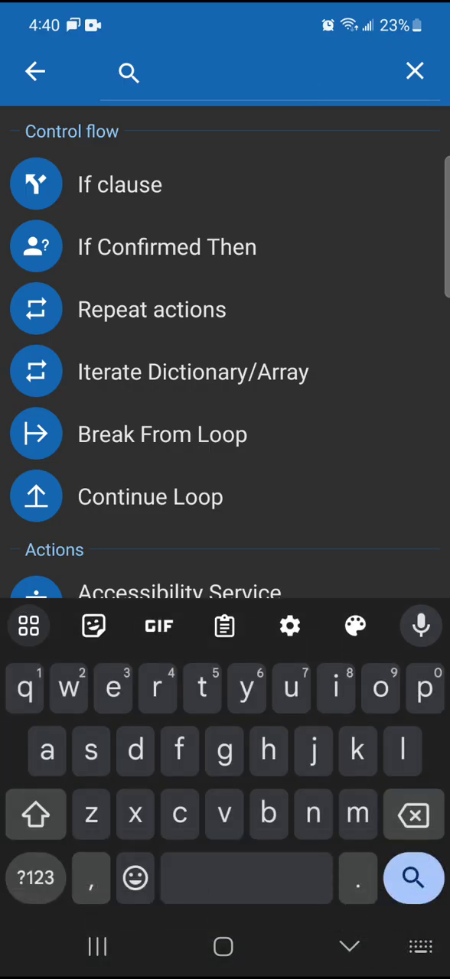
pyautogui.write('wait')
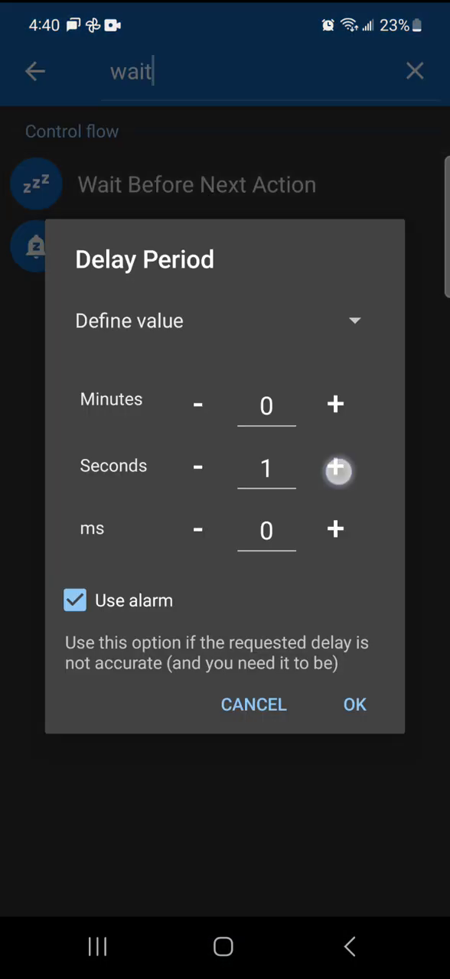
pyautogui.click(355, 703)
pyautogui.write('ho')
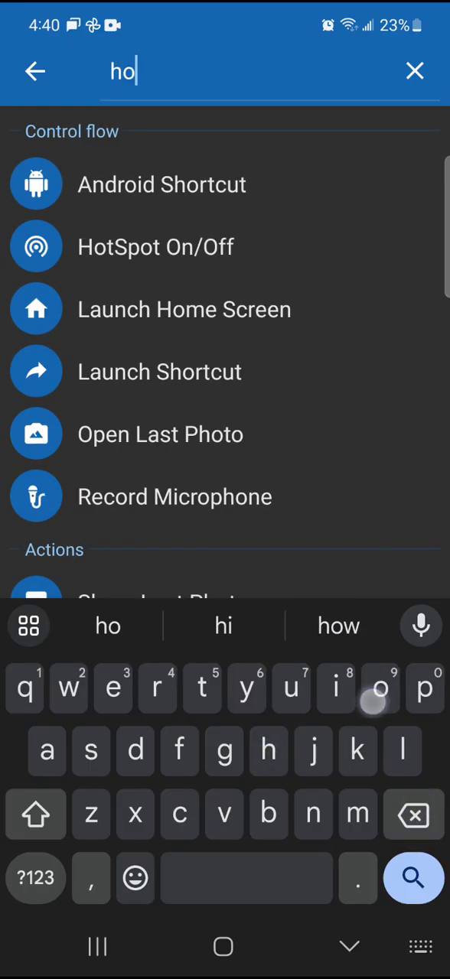
pyautogui.write('m')
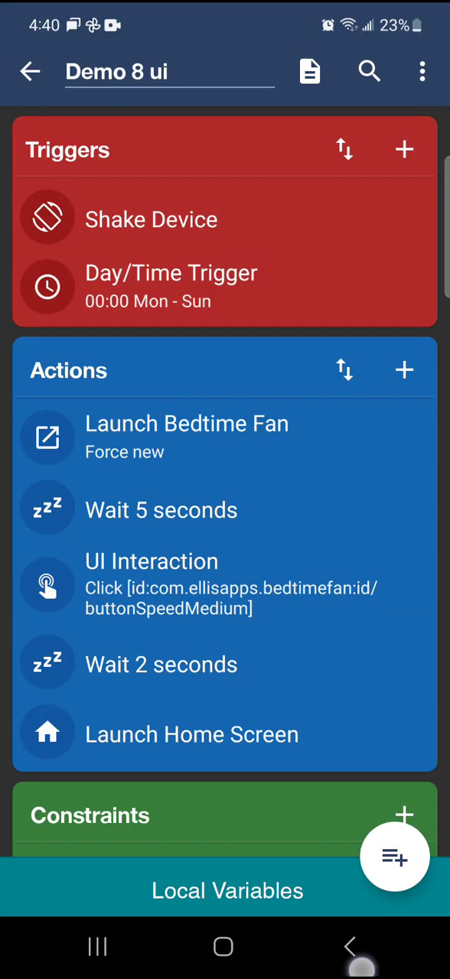
# Leave the macro editor and switch Bedtime Fan to medium speed.
pyautogui.click(29, 70)
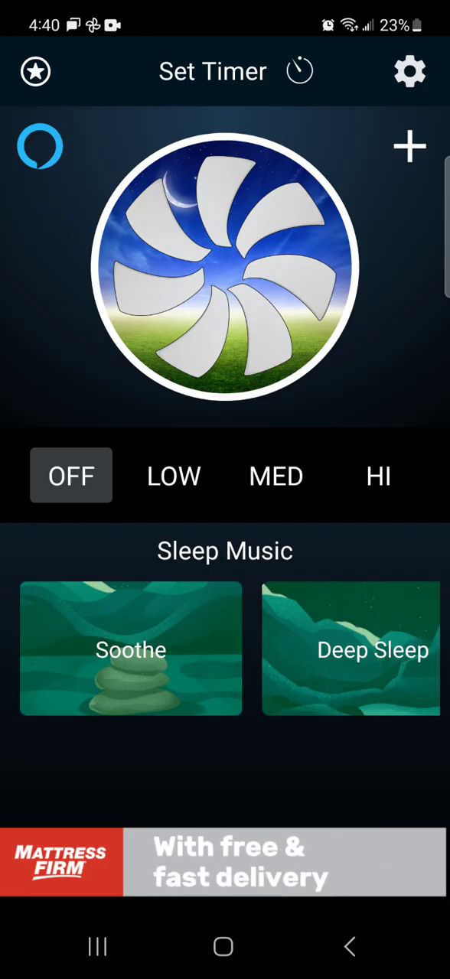
pyautogui.click(275, 475)
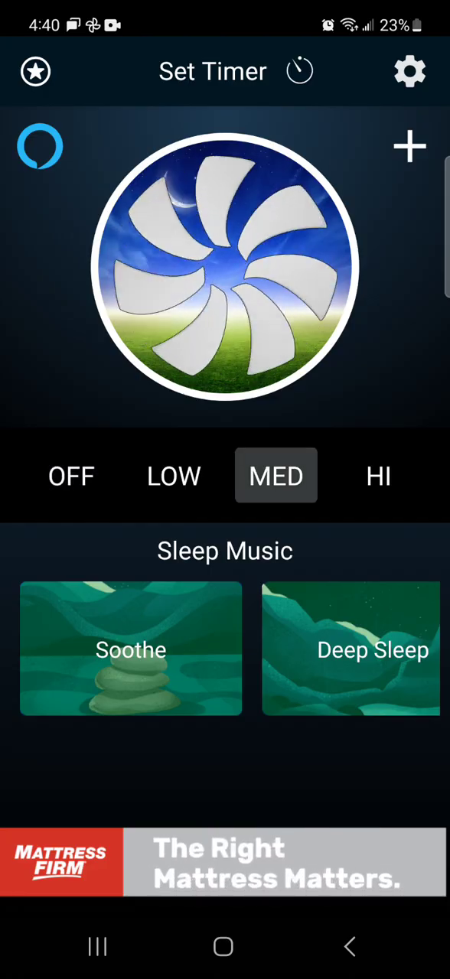